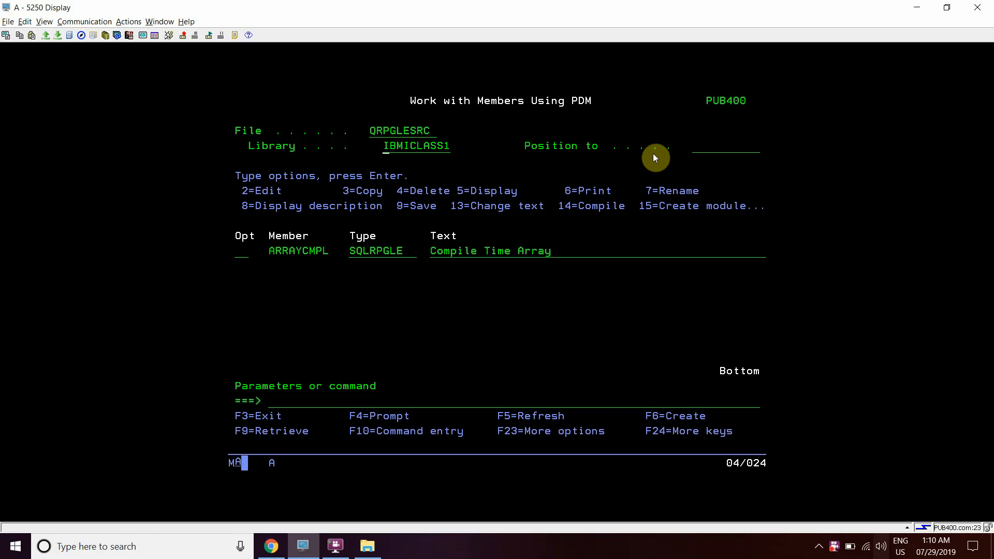
- Browse the SQLRPGLE member ARRAYCMPL with option 5 from the PDM member list
type("5")
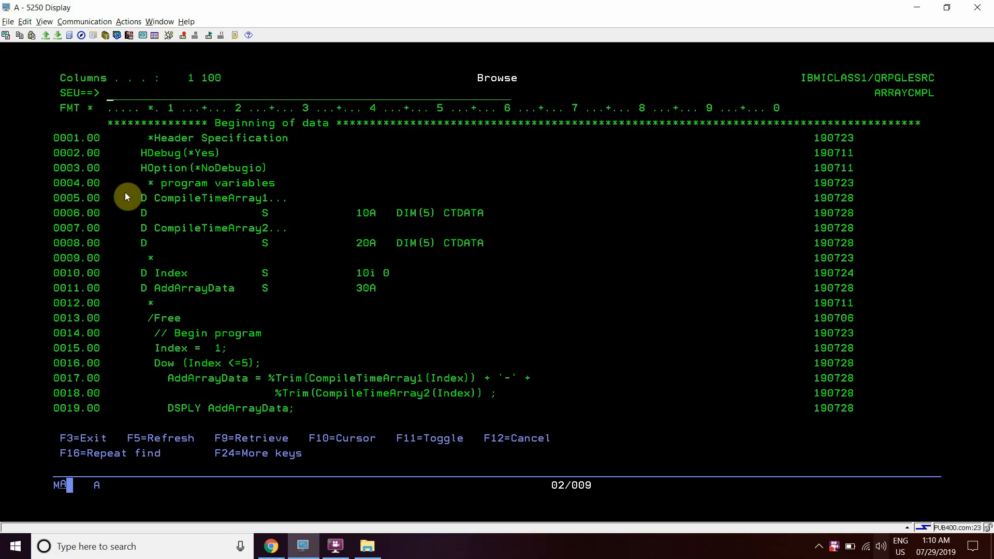
mouse_move(157, 222)
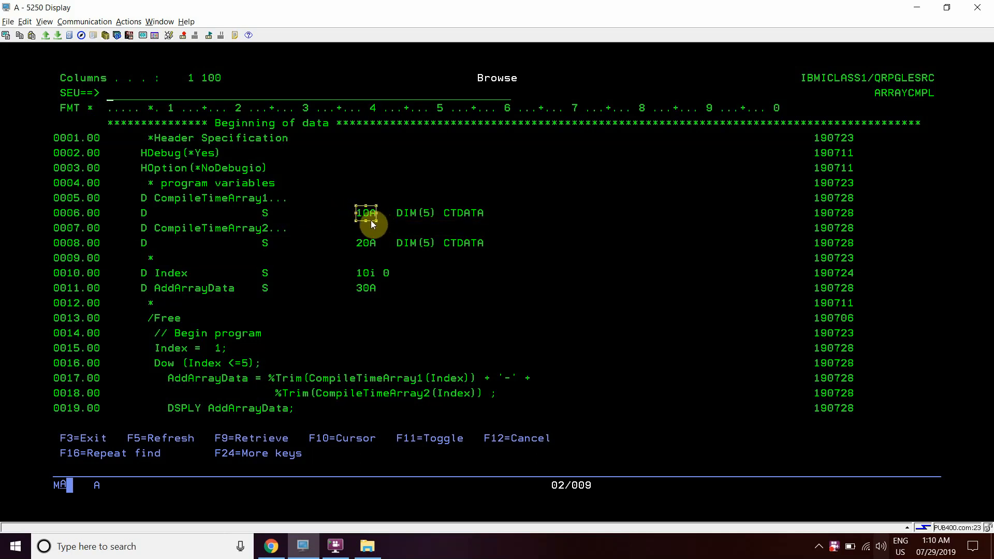
mouse_move(362, 249)
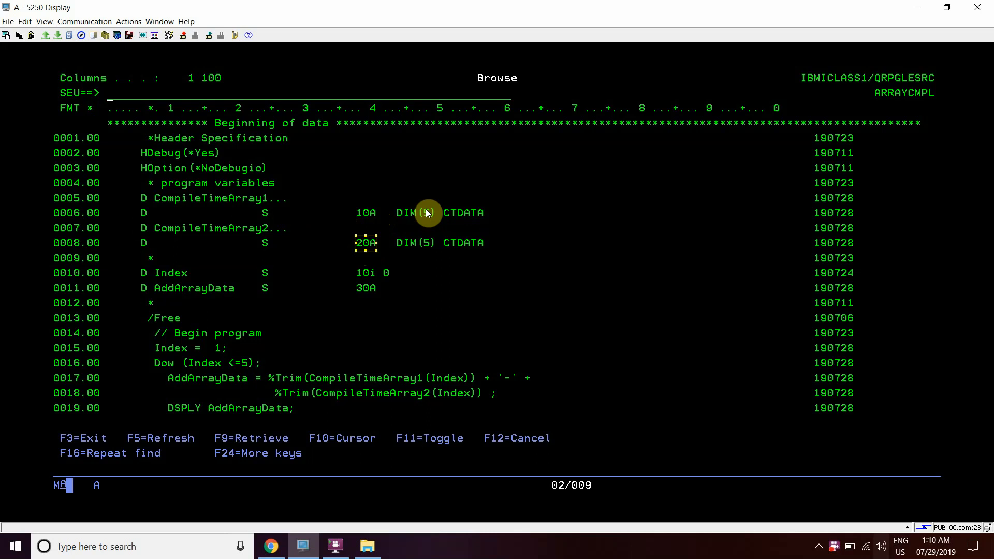
mouse_move(420, 219)
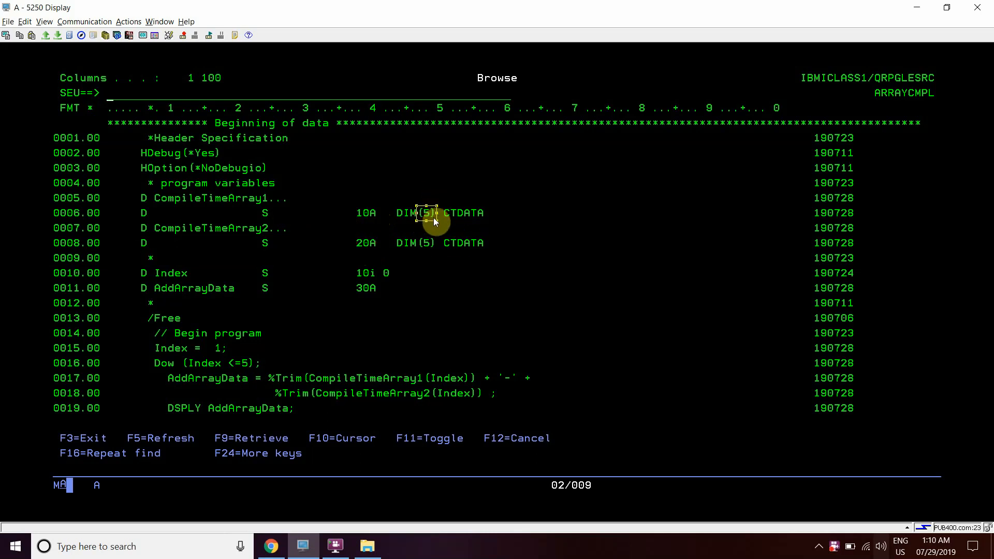
mouse_move(401, 219)
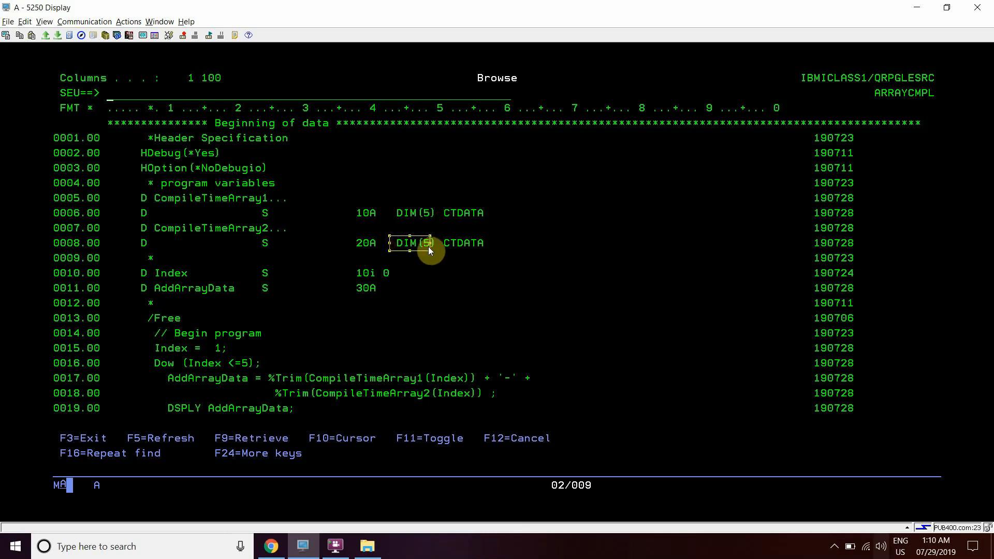
mouse_move(462, 212)
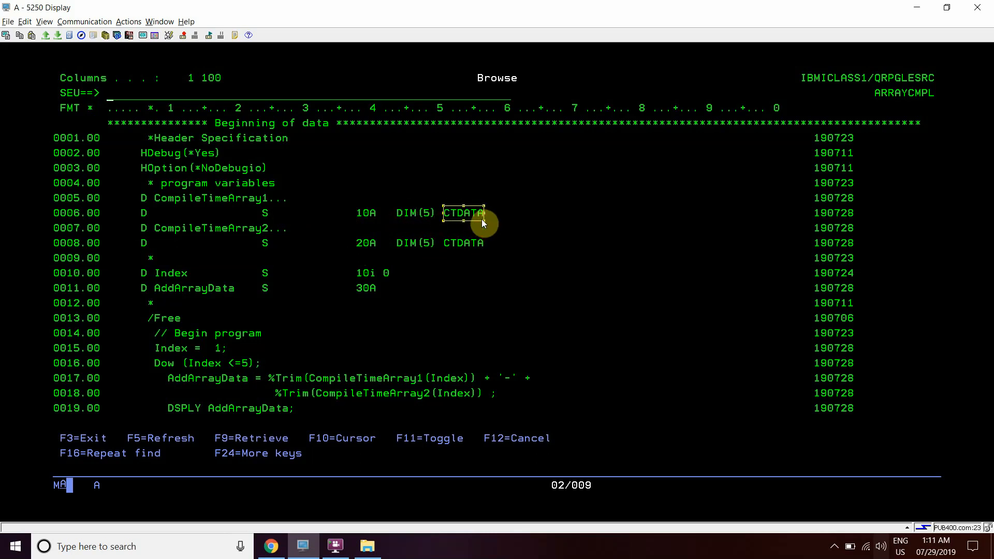
mouse_move(418, 215)
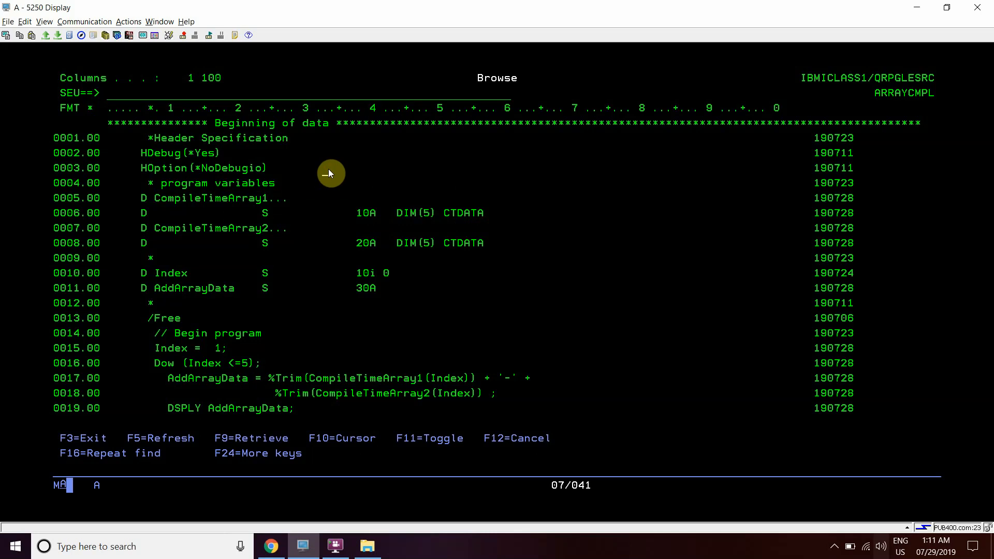
mouse_move(153, 277)
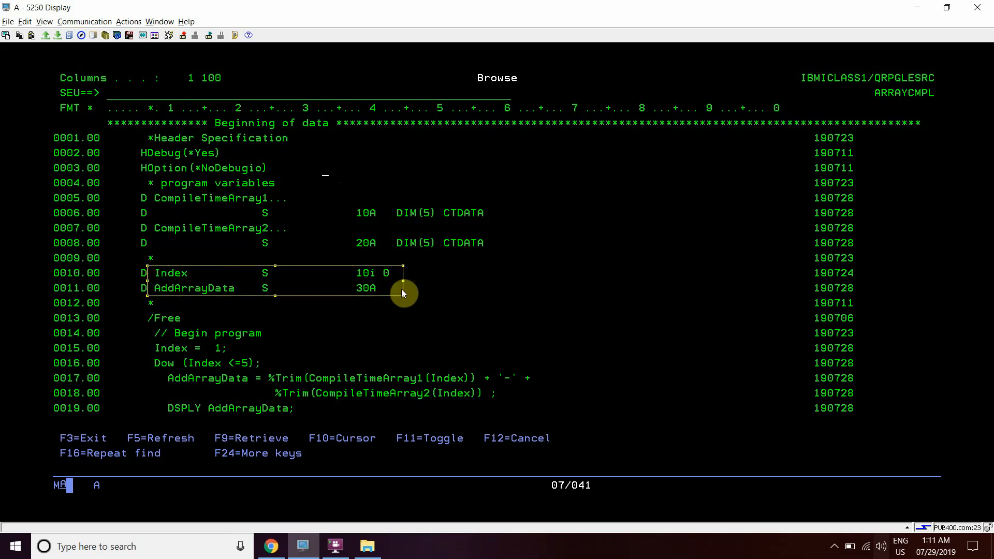
mouse_move(184, 308)
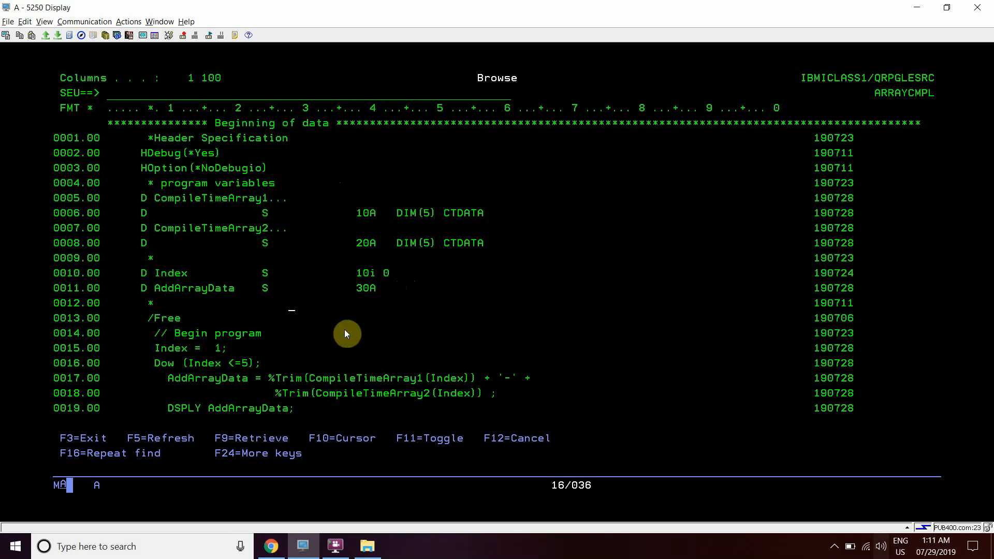
- Page down past the free-form logic to the two ** CTDATA blocks with five name records each
scroll("down", 3)
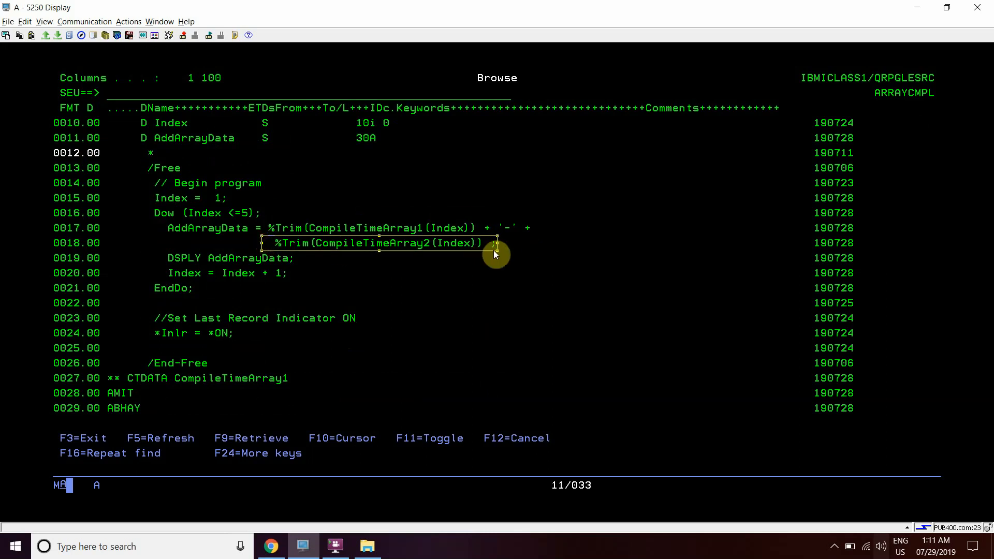
mouse_move(160, 249)
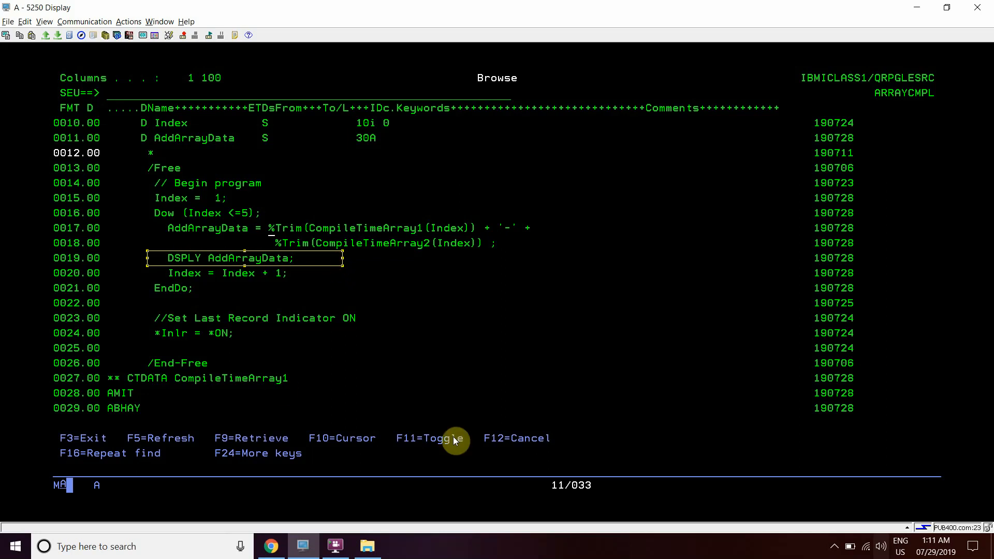
mouse_move(182, 222)
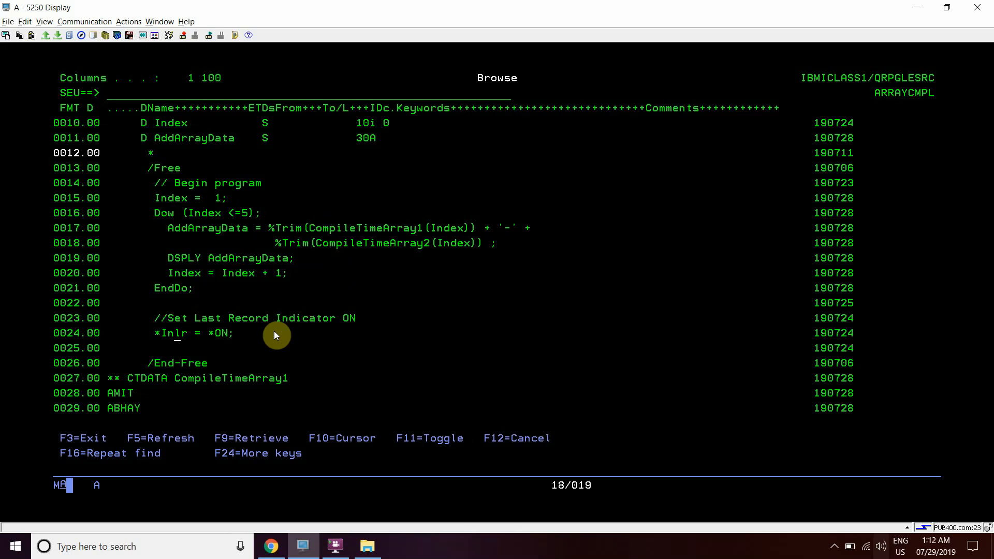
scroll("down", 3)
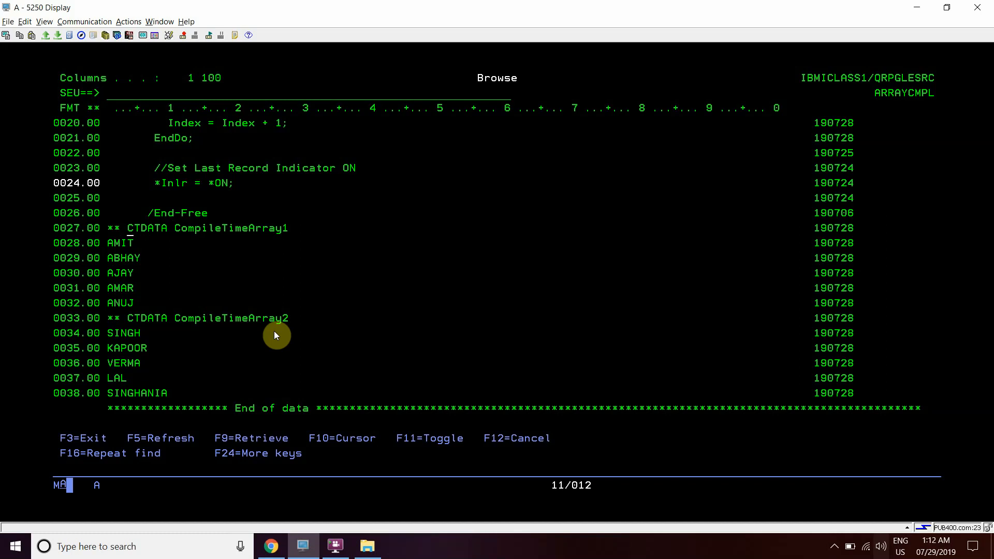
- Review the source by paging up and down, then exit SEU Browse to the PDM member list with F3
key("Down")
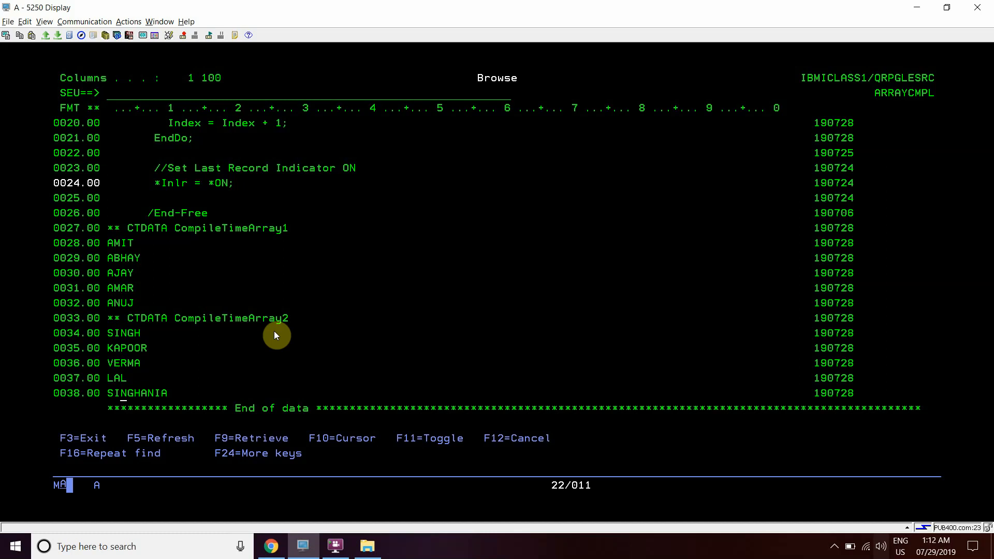
scroll("up", 3)
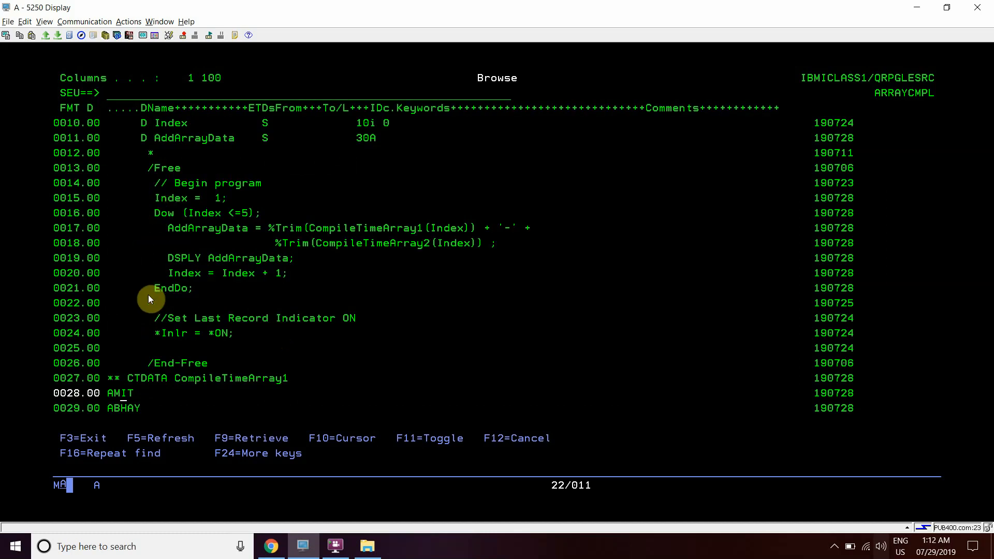
scroll("down", 3)
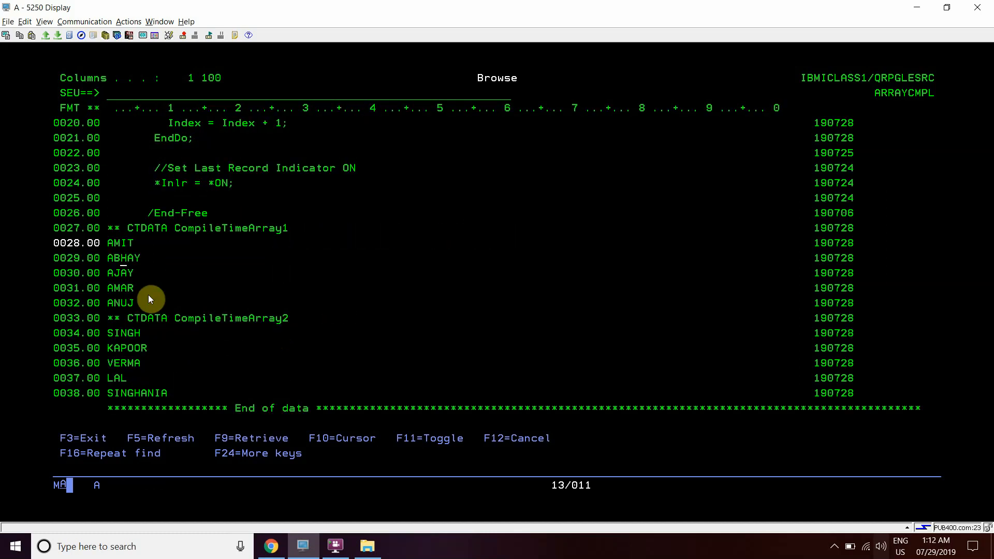
scroll("up", 3)
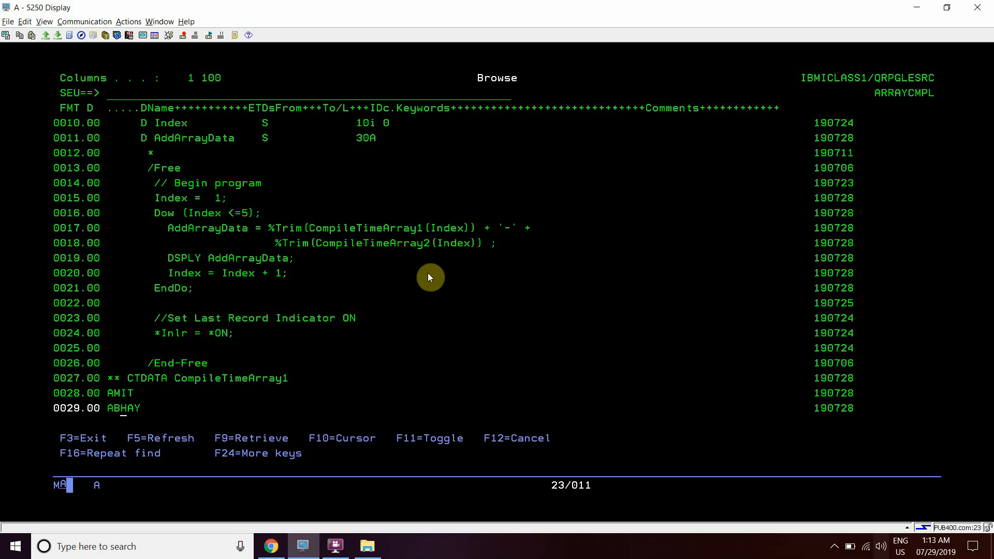
scroll("down", 3)
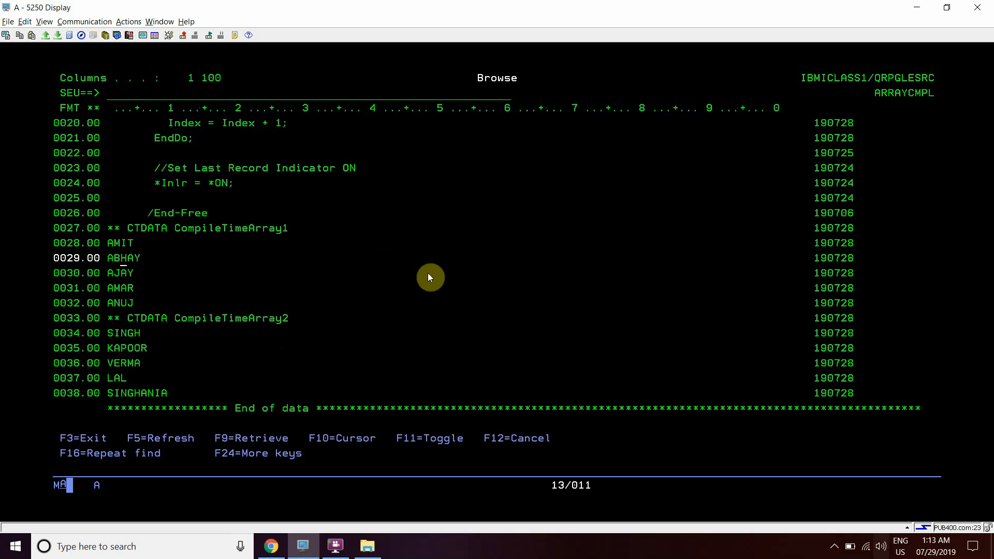
key("f3")
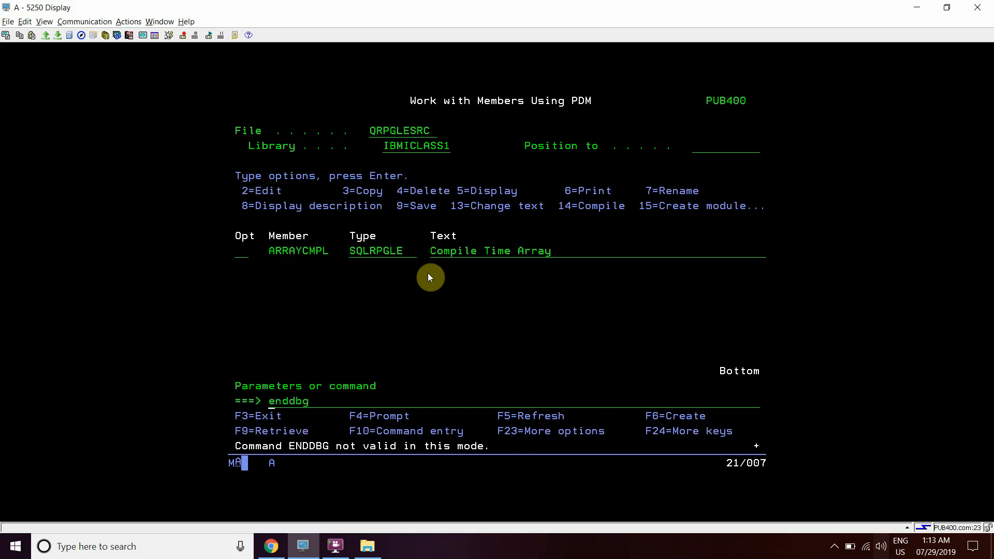
- Run CALL ARRAYCMPL and DSPJOBLOG from the PDM command line, landing in debug at line 1
type("call arraycmpl")
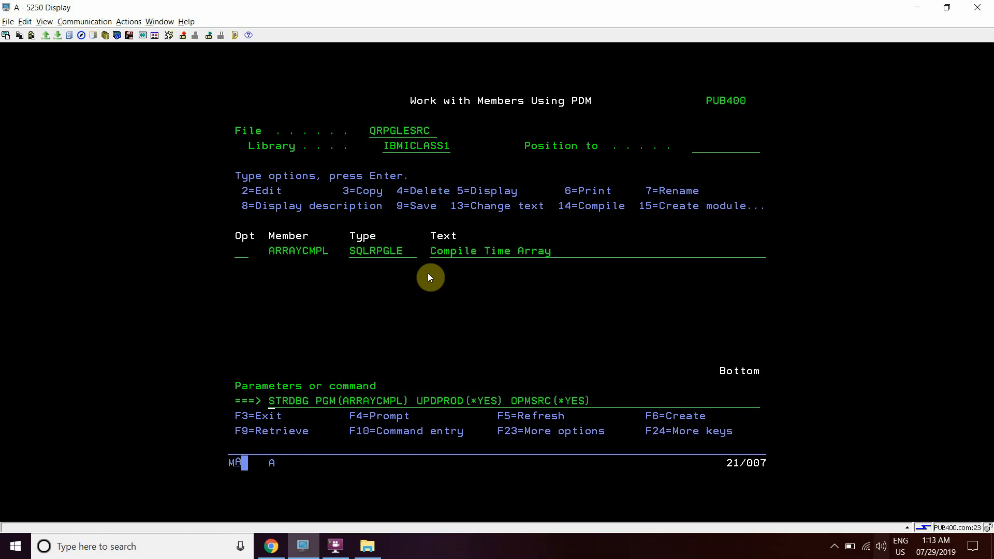
type("dspjoblog")
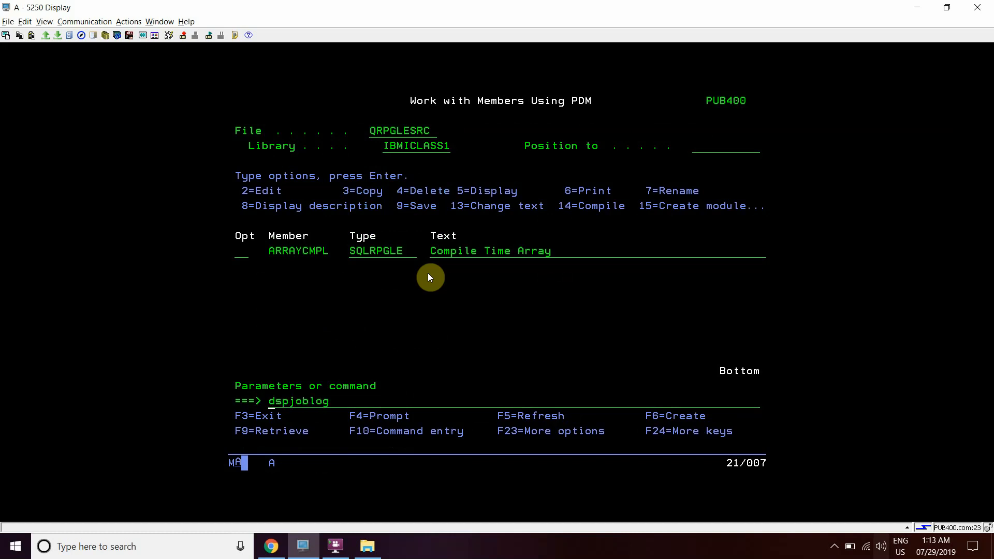
type("call arraycmpl")
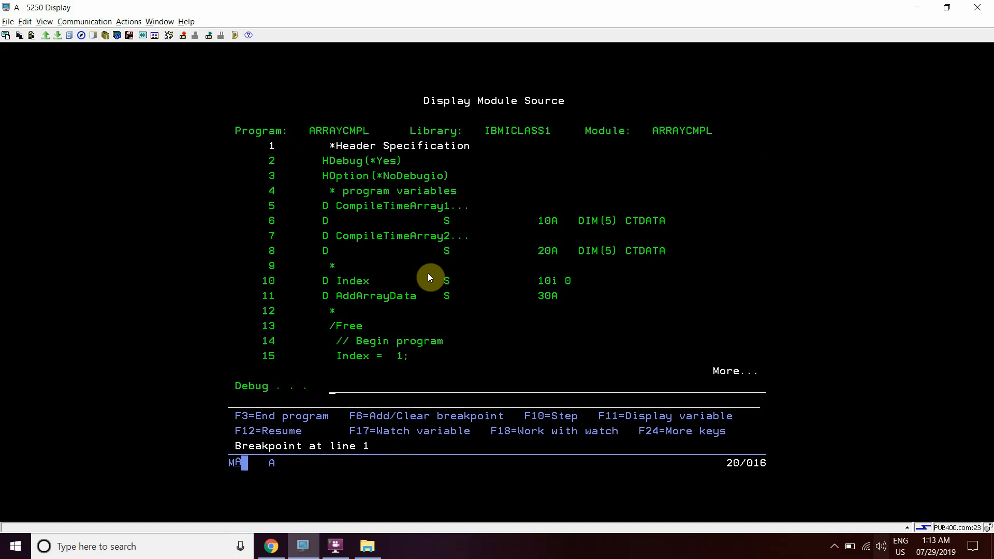
- Step ARRAYCMPL through its first loop pass with F10 until ADDARRAYDATA shows 'AMIT-SINGH'
key("F10")
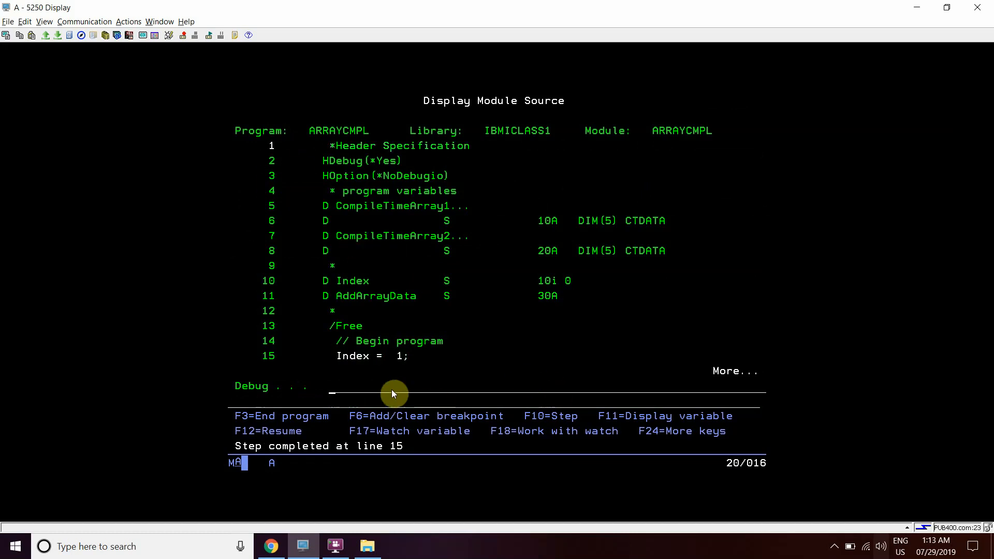
key("F10")
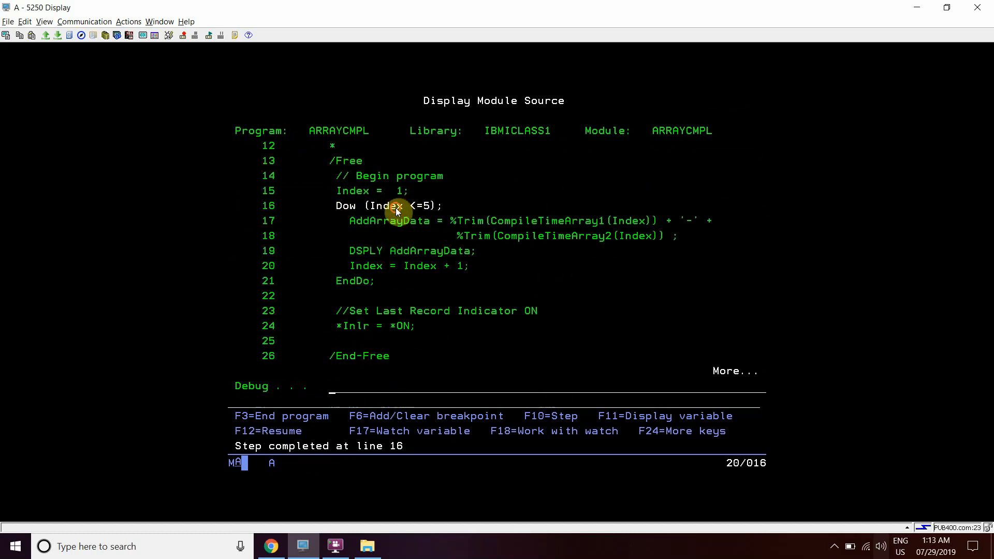
key("F10")
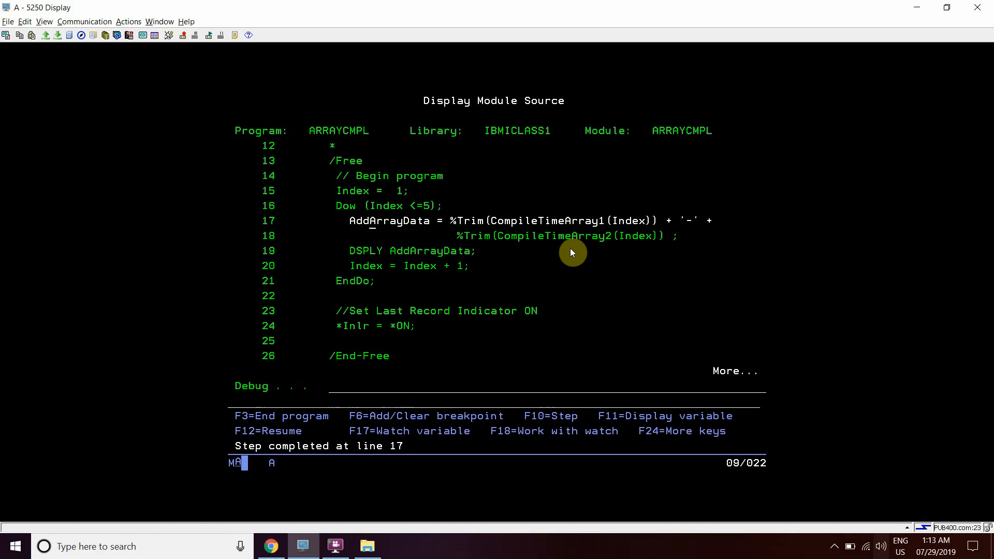
mouse_move(670, 286)
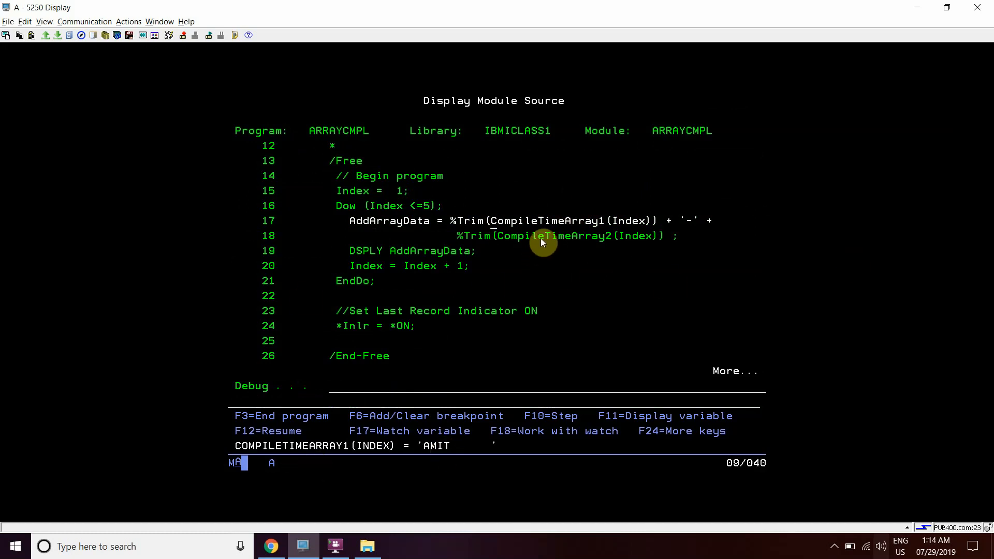
key("F10")
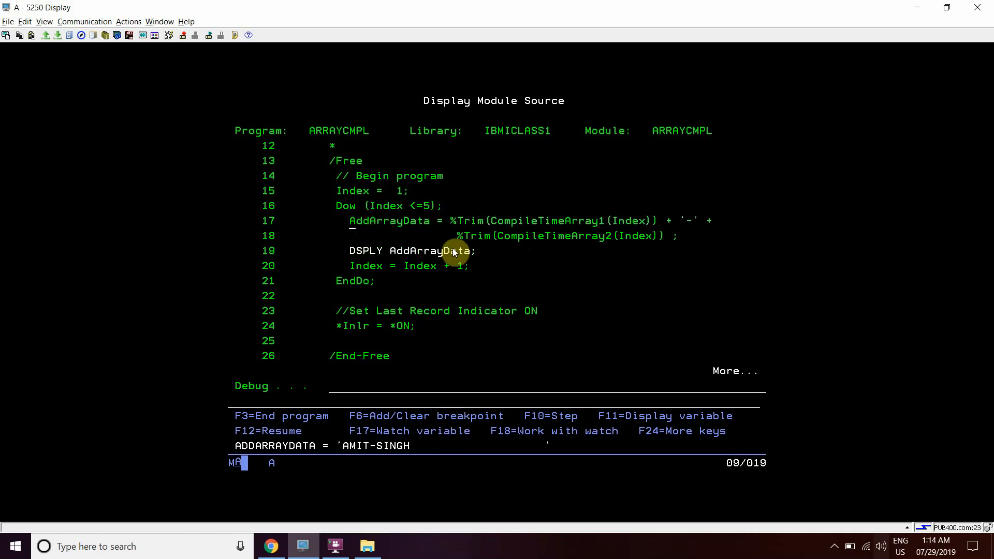
mouse_move(517, 446)
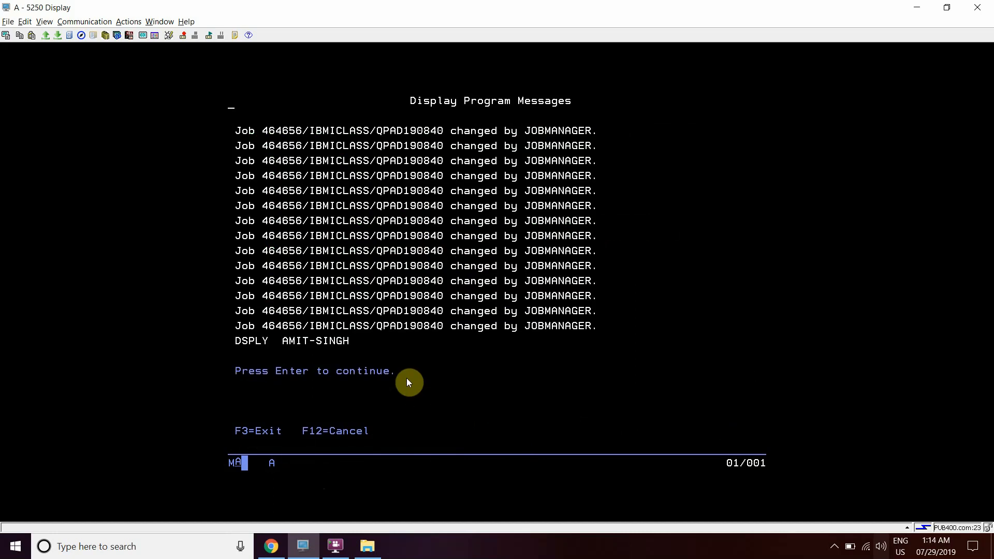
- Acknowledge the AMIT-SINGH message and step the next loop pass, inspecting the first array's element
key("Return")
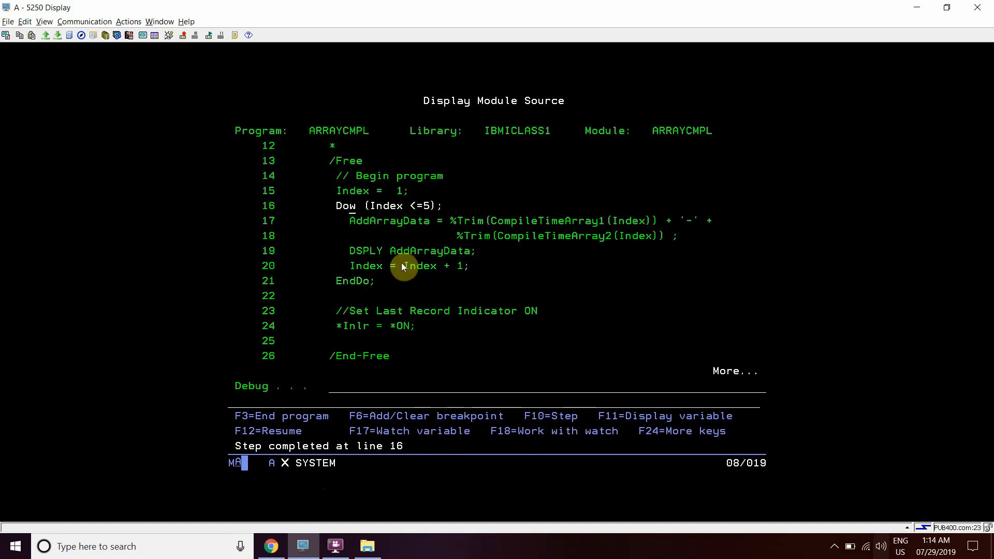
key("F10")
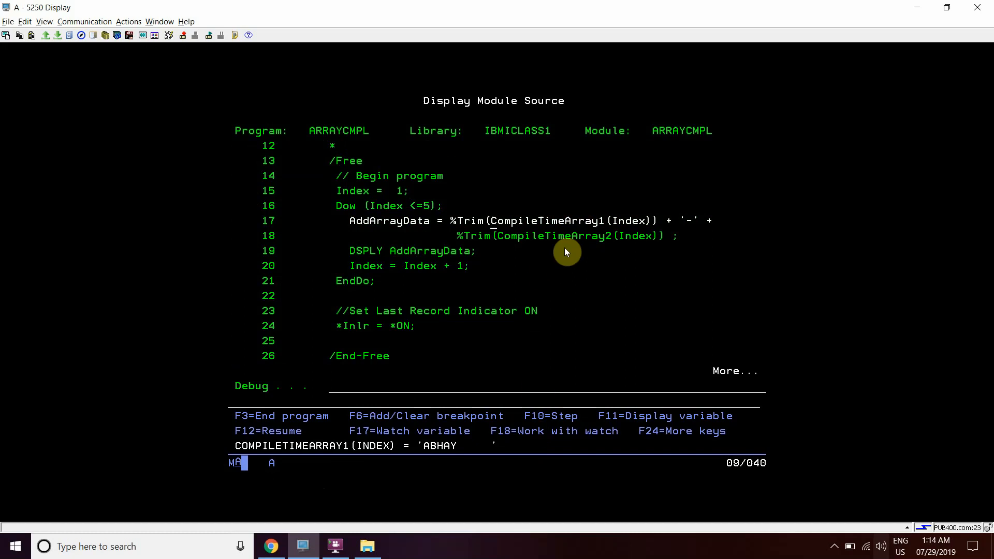
key("F10")
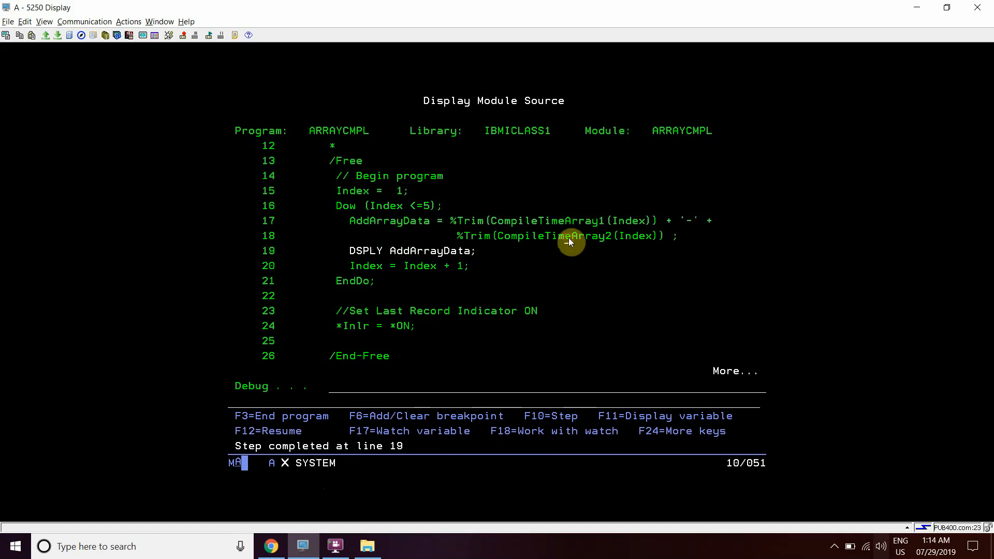
key("F10")
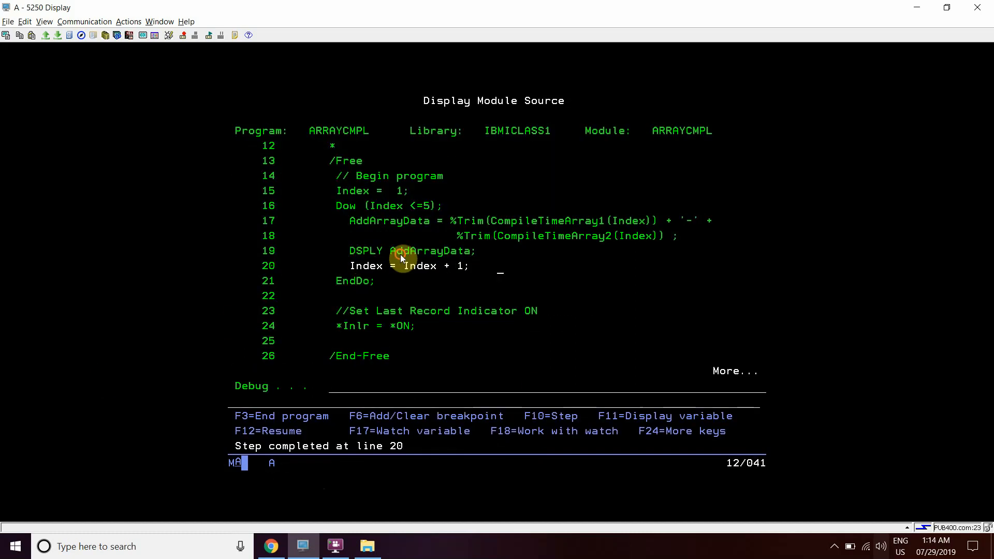
key("F10")
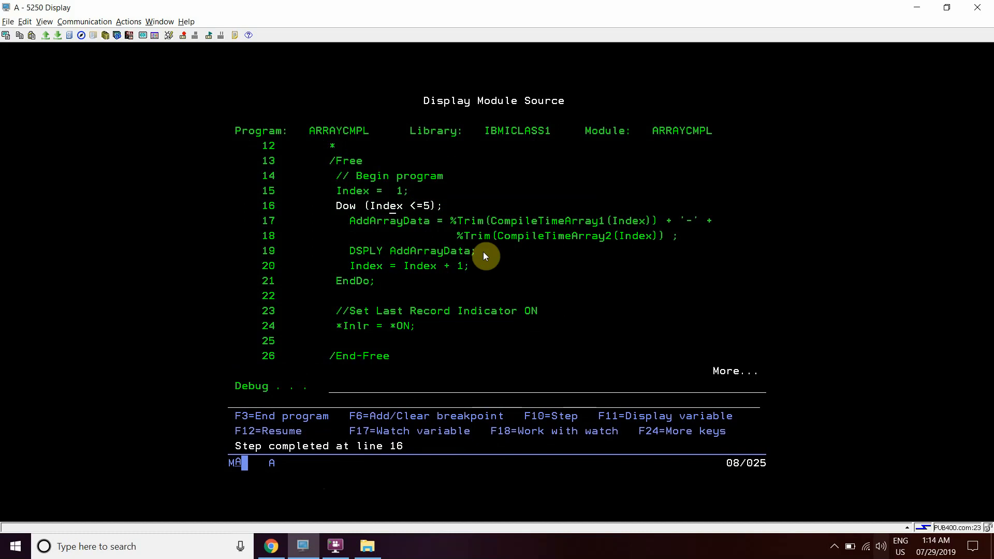
- Step further passes, seeing COMPILETIMEARRAY2(INDEX) = 'VERMA', until stepping reports line 1
key("f10")
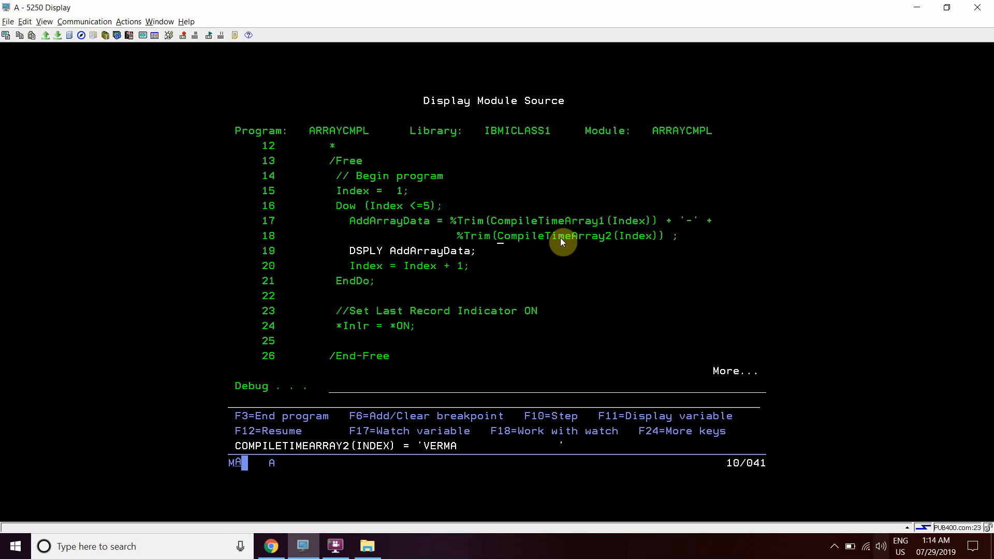
key("F10")
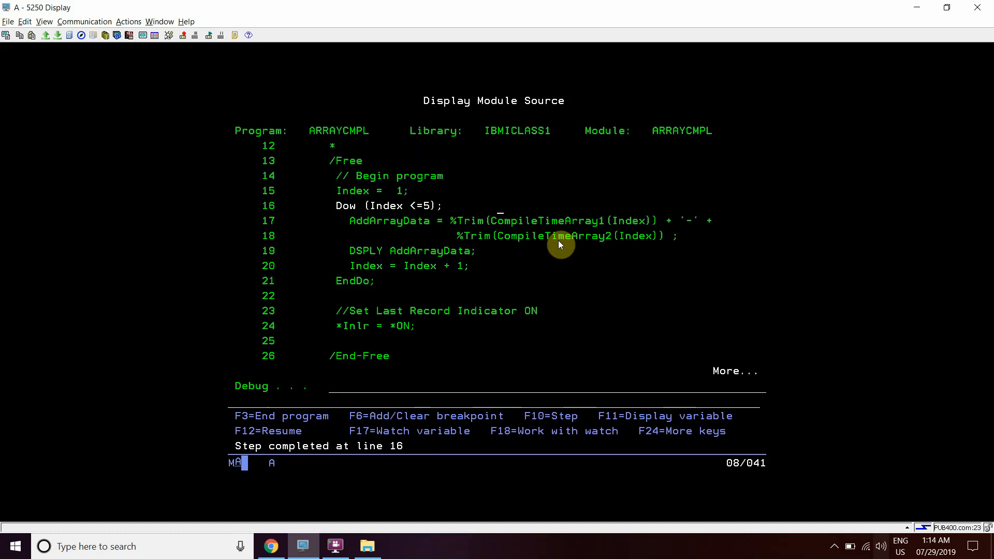
key("F10")
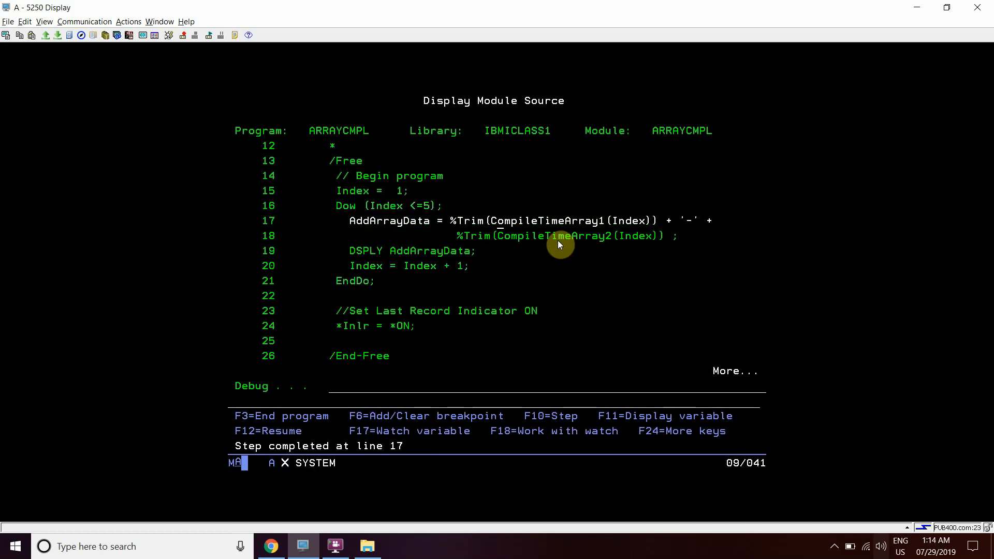
key("F10")
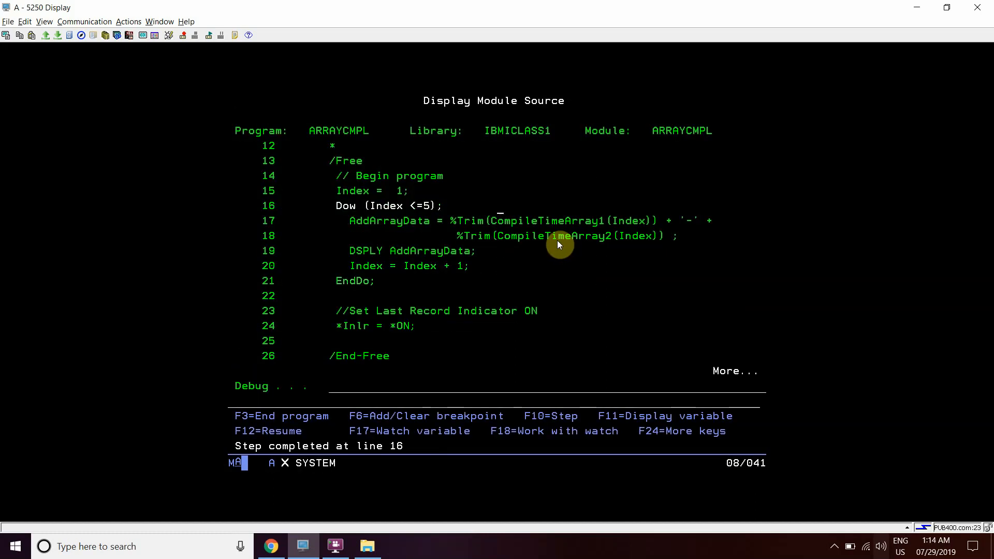
key("F10")
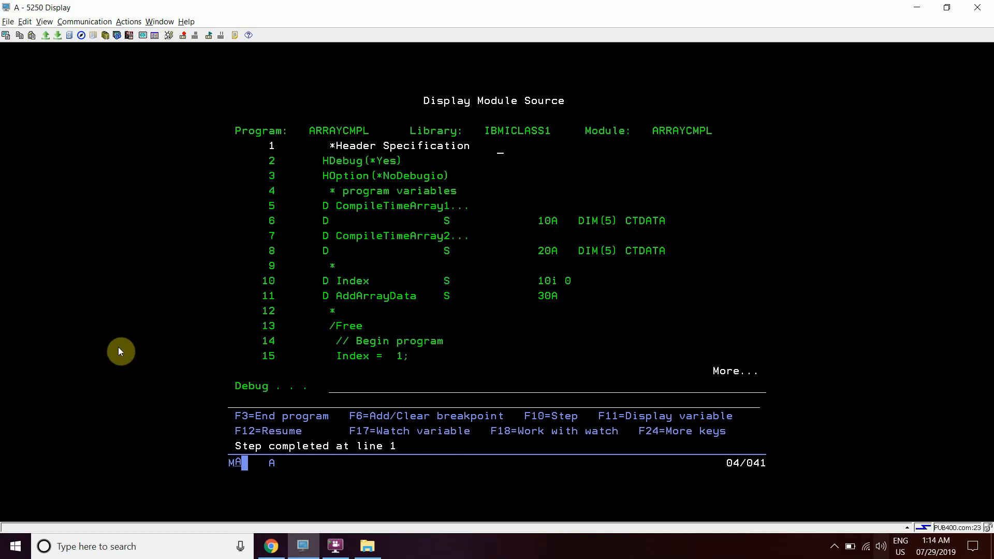
- End the debug session with F3 and submit ENDDSPJOBLO-style command text on the PDM command line
key("F3")
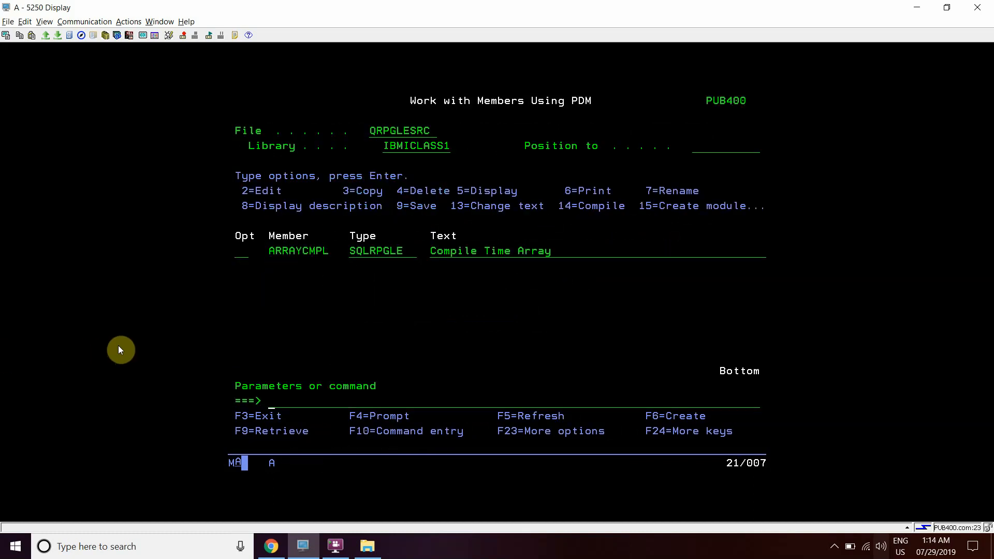
type("en")
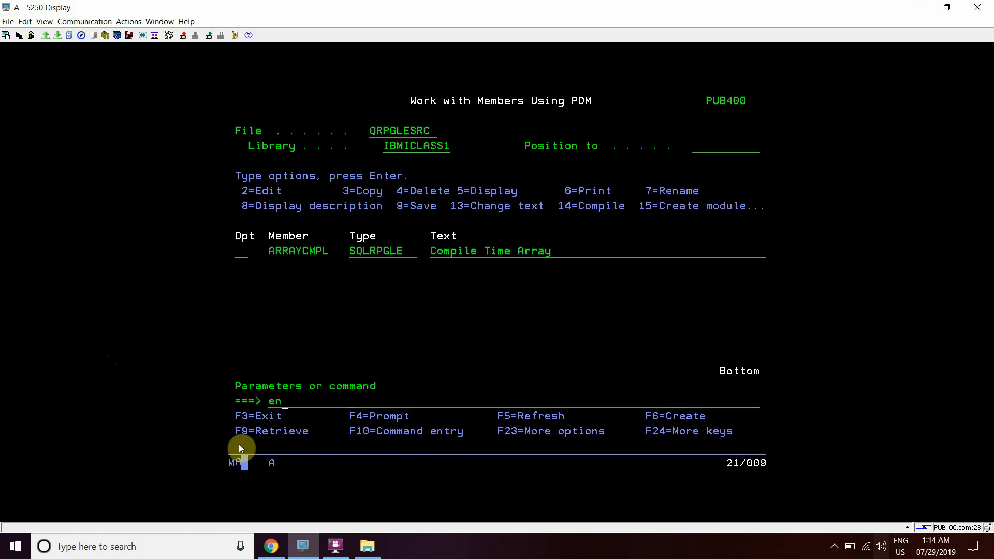
type("d")
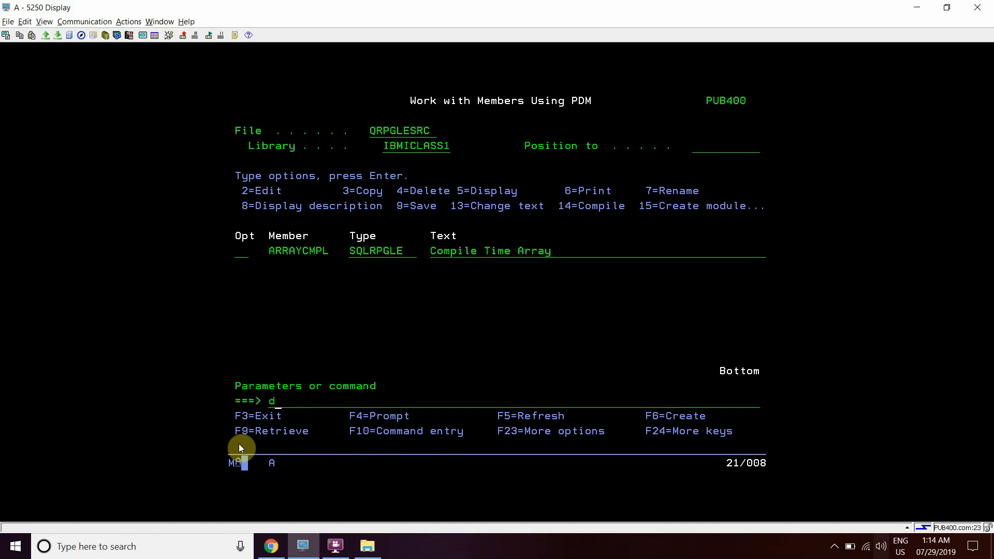
type("spjoblo")
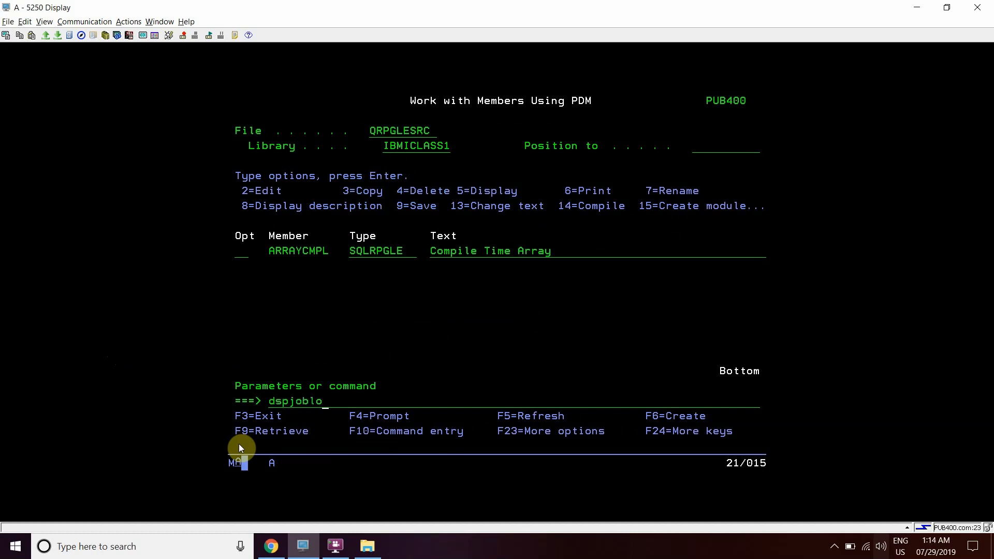
key("Return")
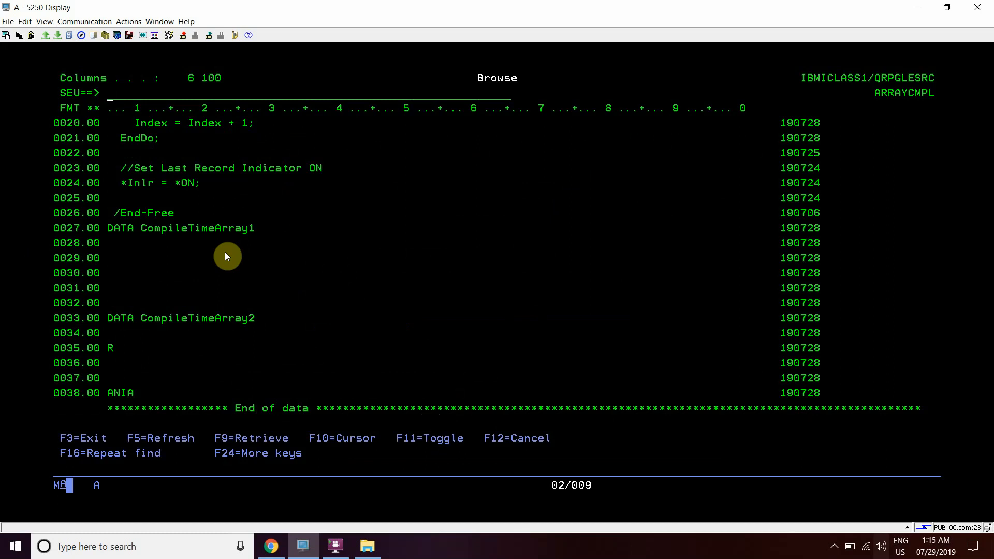
- Scroll the browse so both CTDATA blocks show names AMIT–ANUJ and surnames SINGH–SINGHANIA
scroll("up", 3)
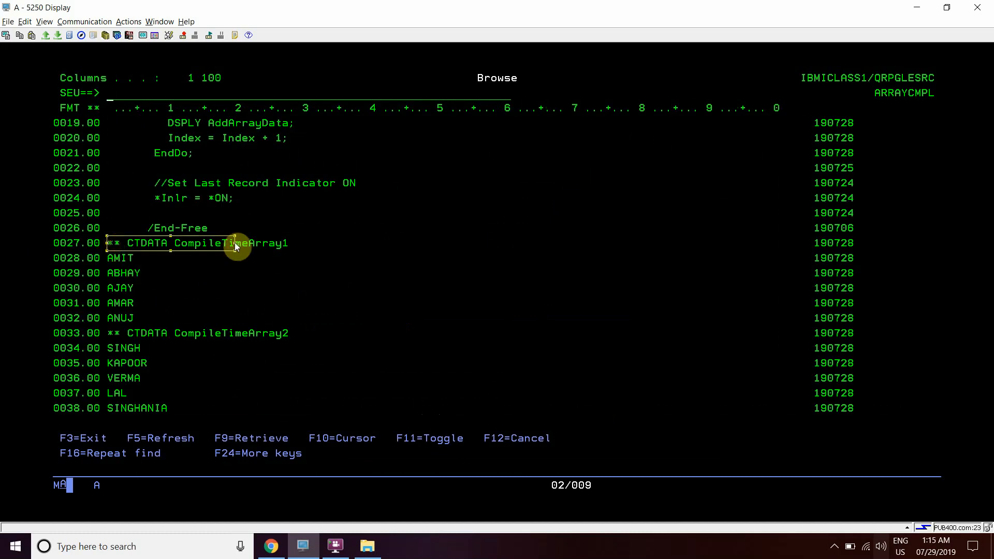
scroll("up", 3)
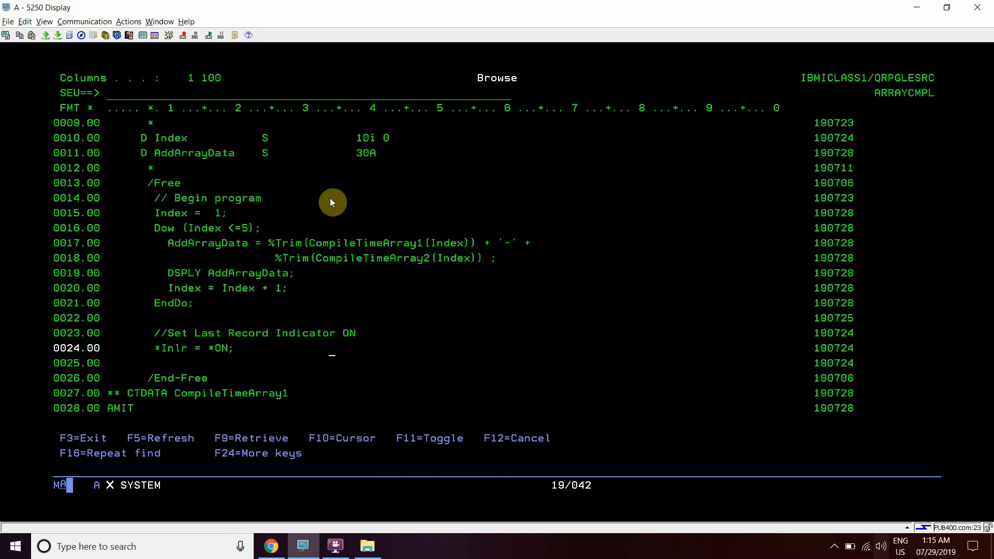
scroll("up", 3)
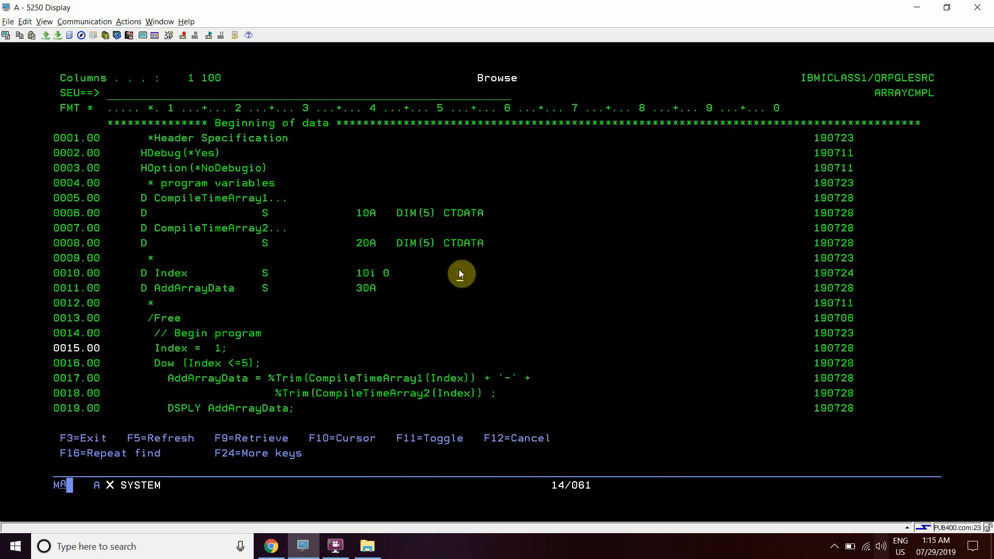
scroll("down", 3)
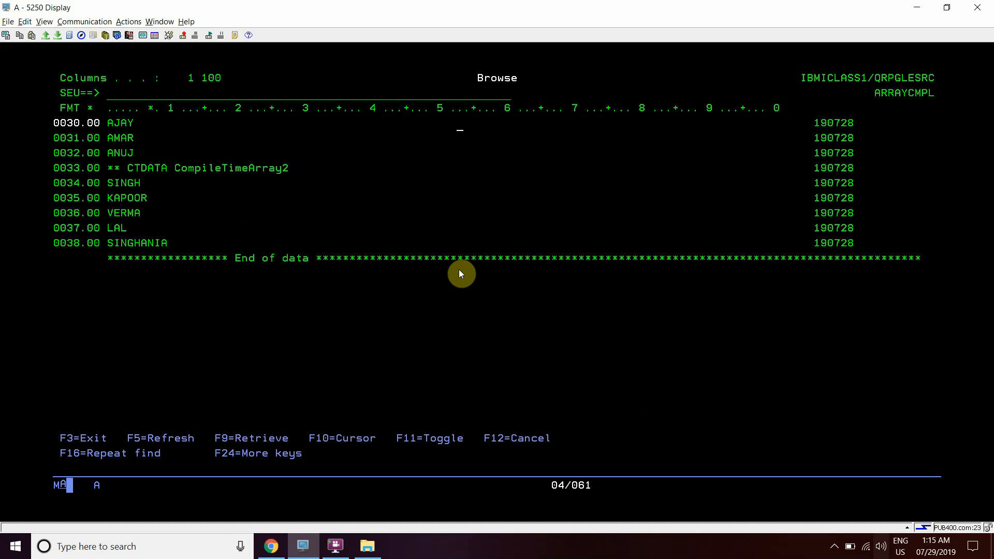
scroll("up", 3)
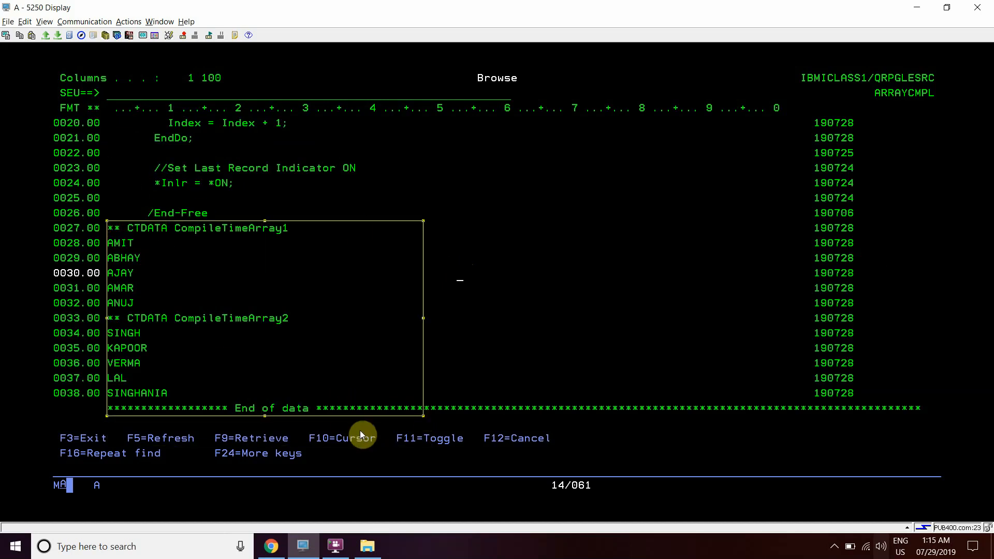
mouse_move(654, 213)
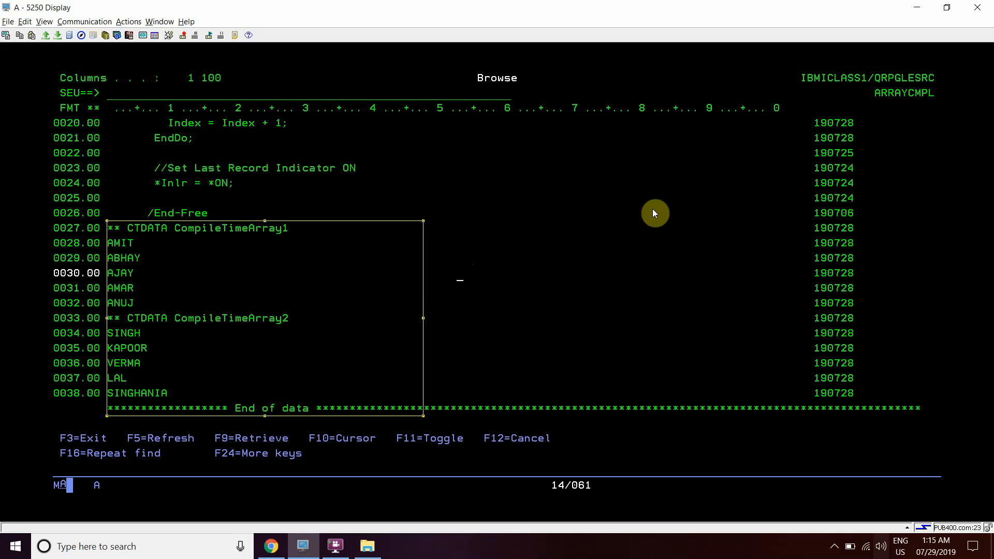